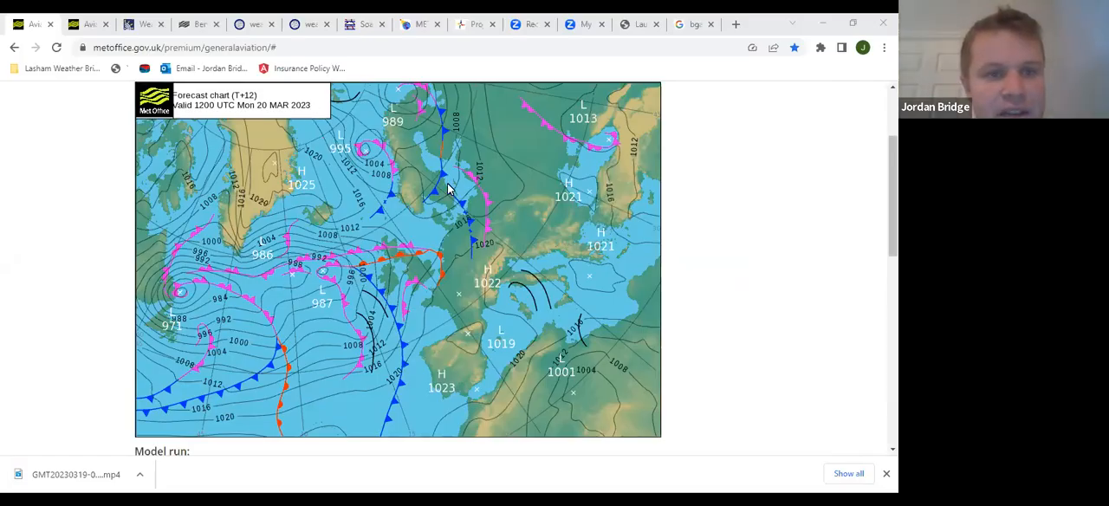
{"action": "mouse_move", "coordinate": [388, 166]}
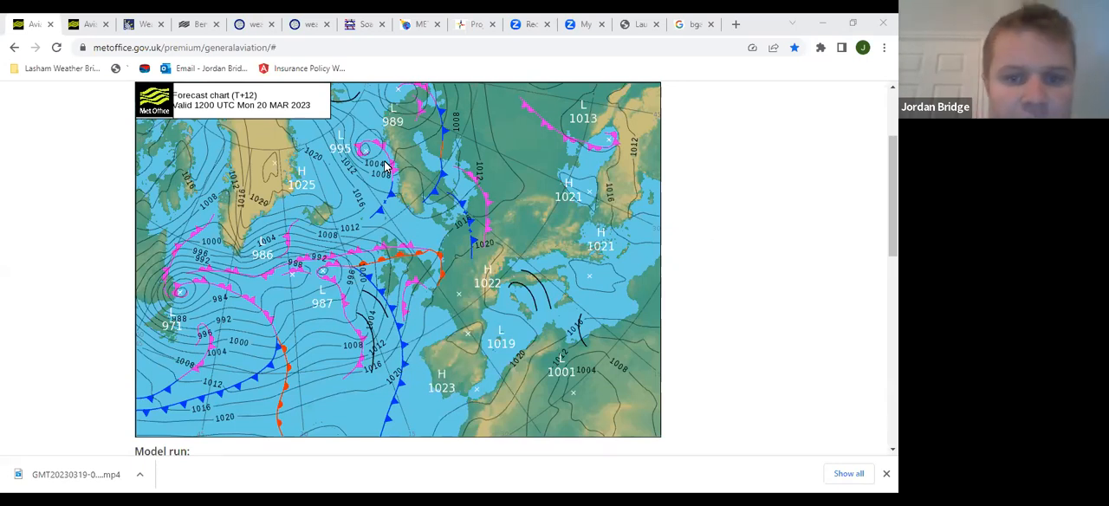
{"action": "mouse_move", "coordinate": [373, 276]}
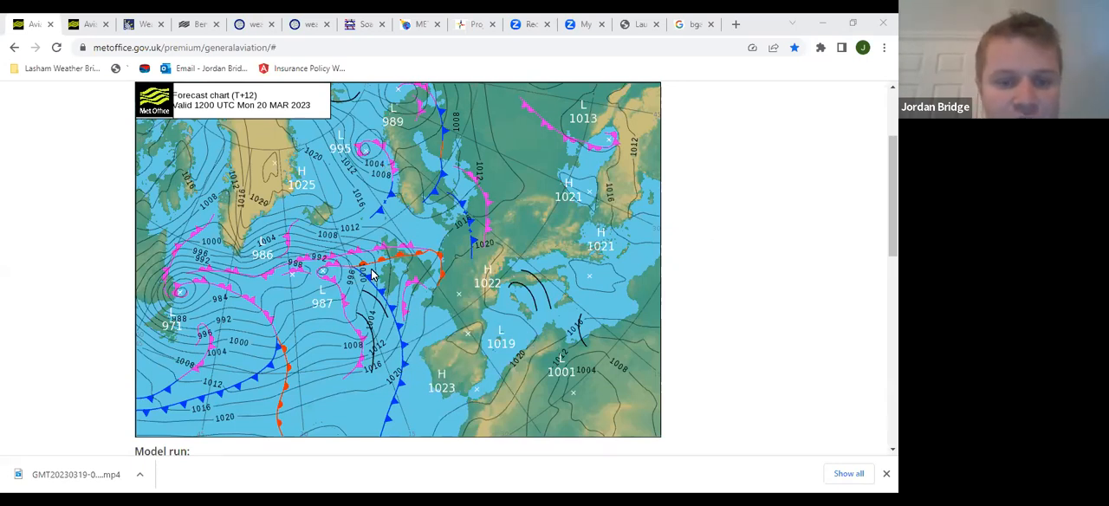
{"action": "mouse_move", "coordinate": [448, 267]}
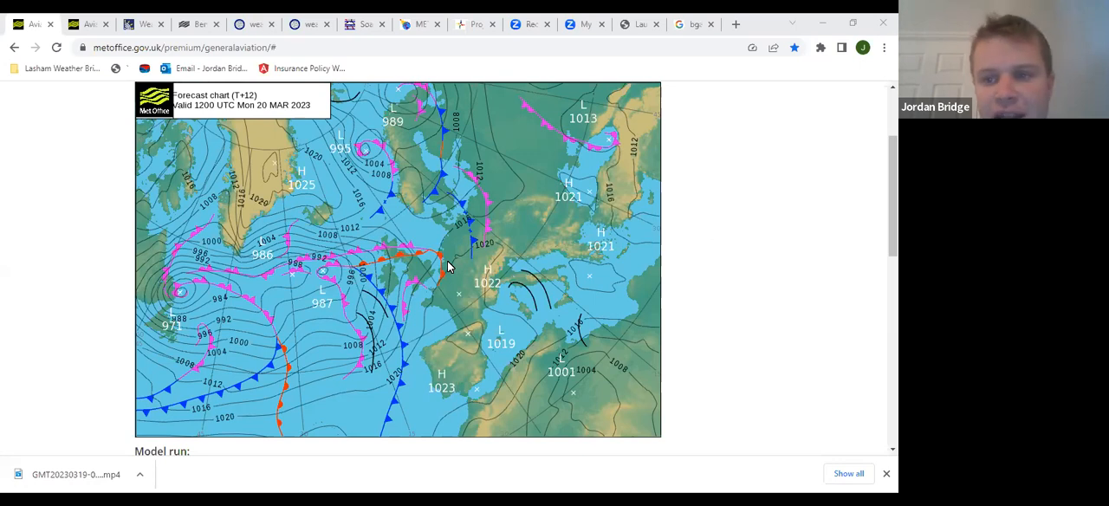
Step through the spot wind charts for 21 Mar 00:00, 12:00 and 23 Mar 00:00, returning to 20 Mar 12:00
{"action": "scroll", "scroll_direction": "down", "scroll_amount": 3}
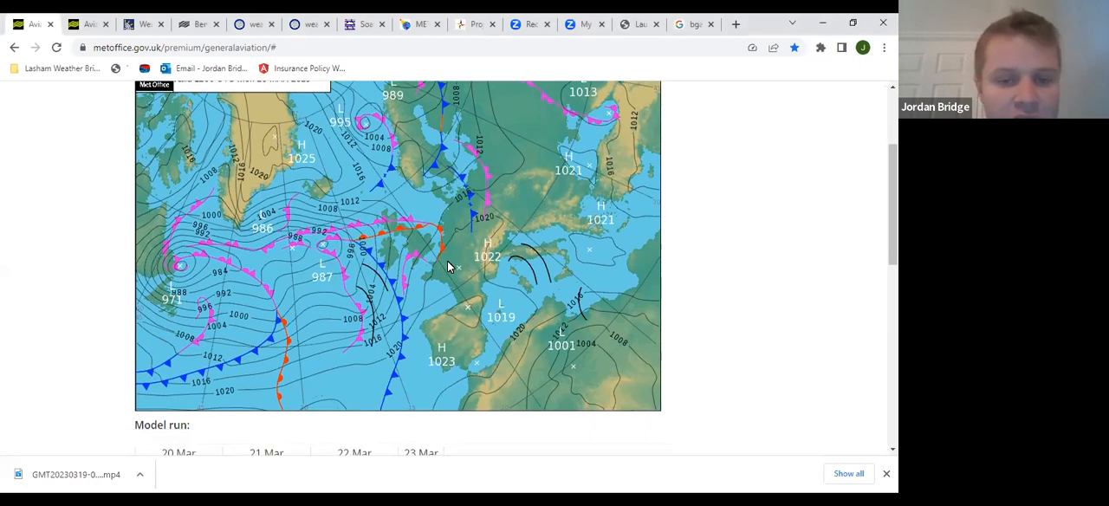
{"action": "scroll", "scroll_direction": "down", "scroll_amount": 3}
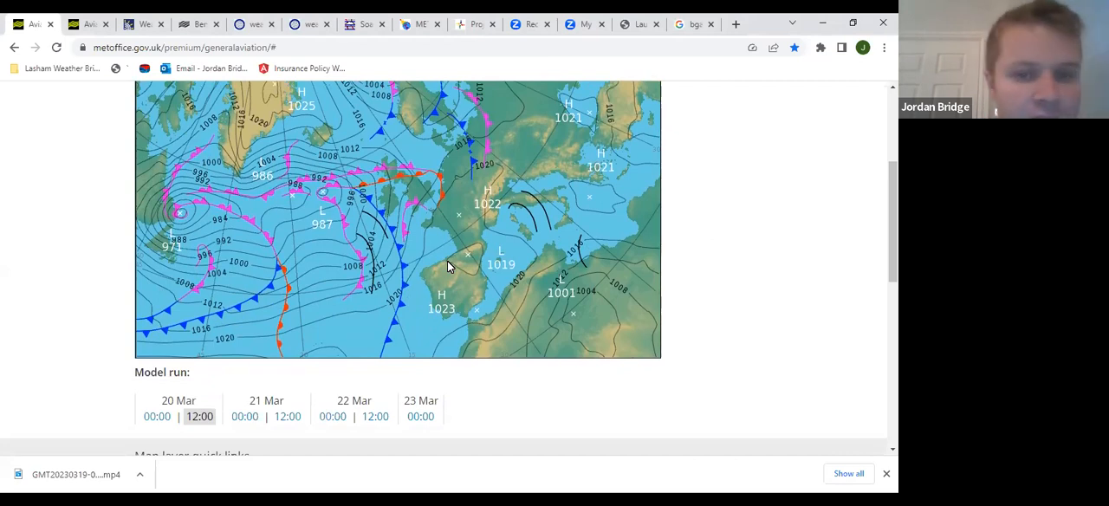
{"action": "mouse_move", "coordinate": [384, 277]}
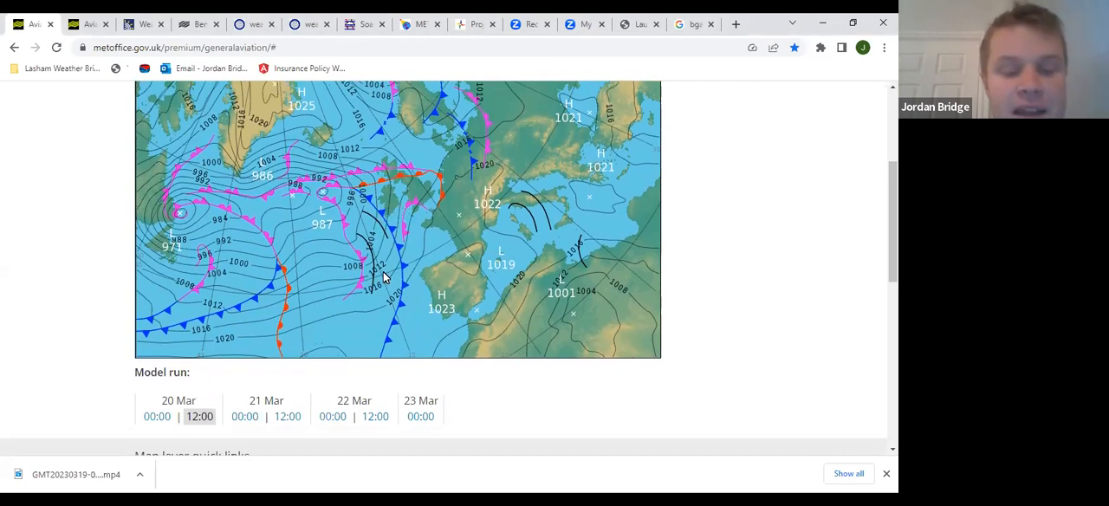
{"action": "mouse_move", "coordinate": [425, 191]}
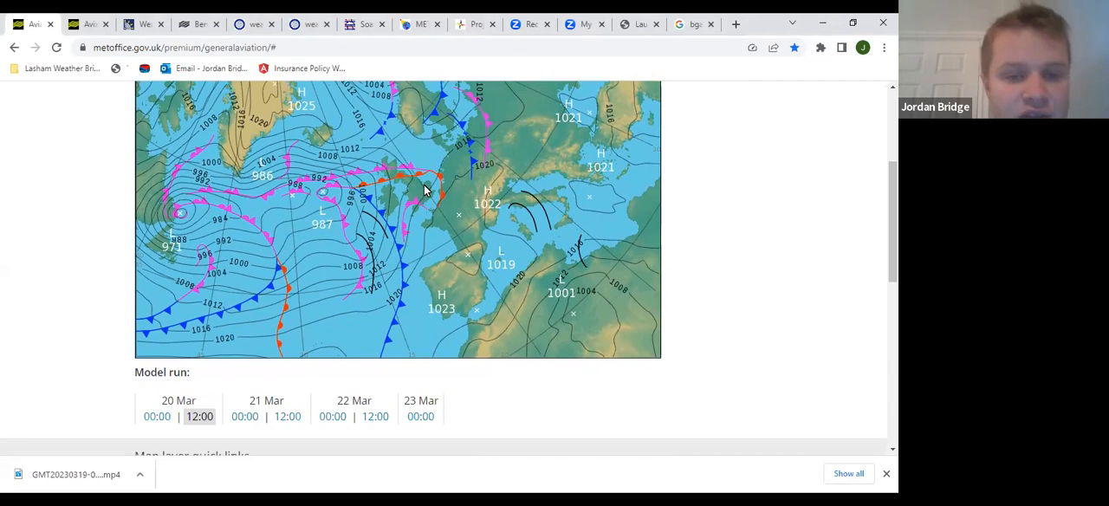
{"action": "left_click", "coordinate": [245, 388]}
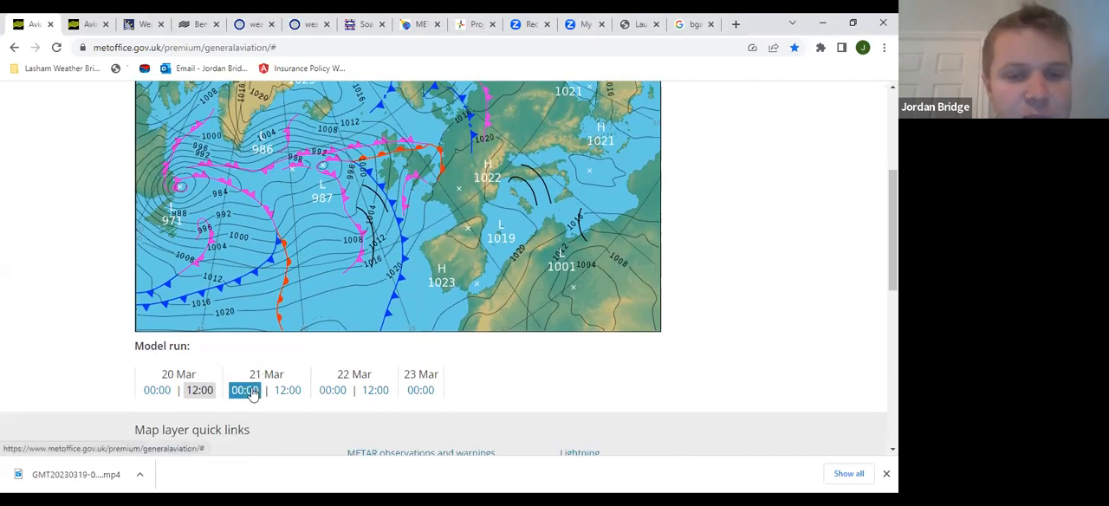
{"action": "left_click", "coordinate": [287, 390]}
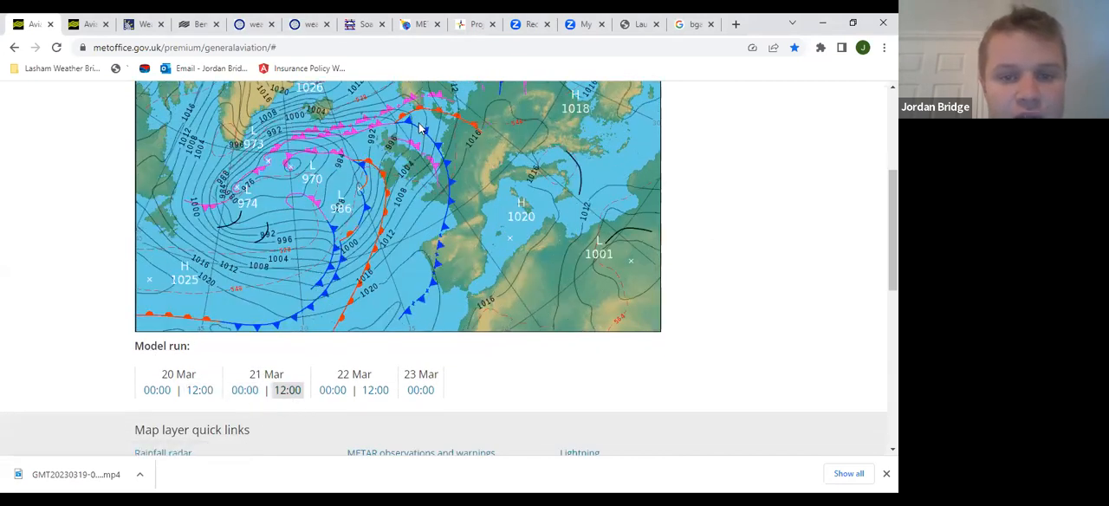
{"action": "mouse_move", "coordinate": [433, 170]}
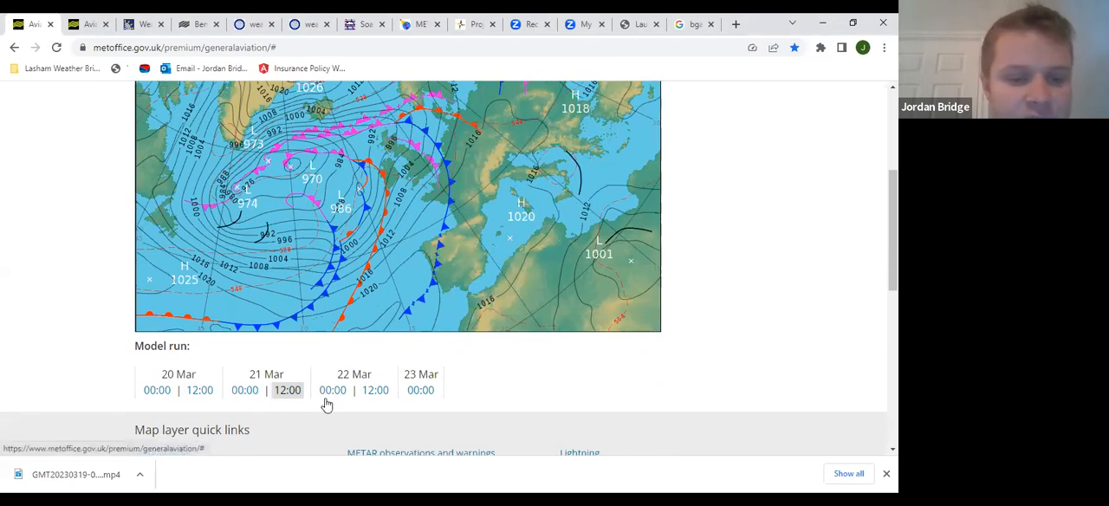
{"action": "left_click", "coordinate": [375, 390]}
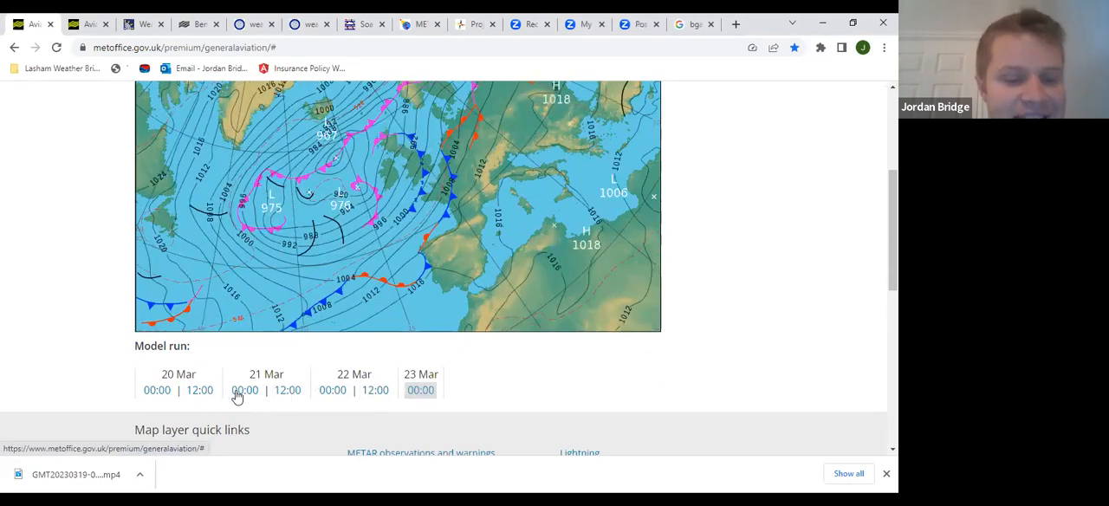
{"action": "left_click", "coordinate": [199, 390]}
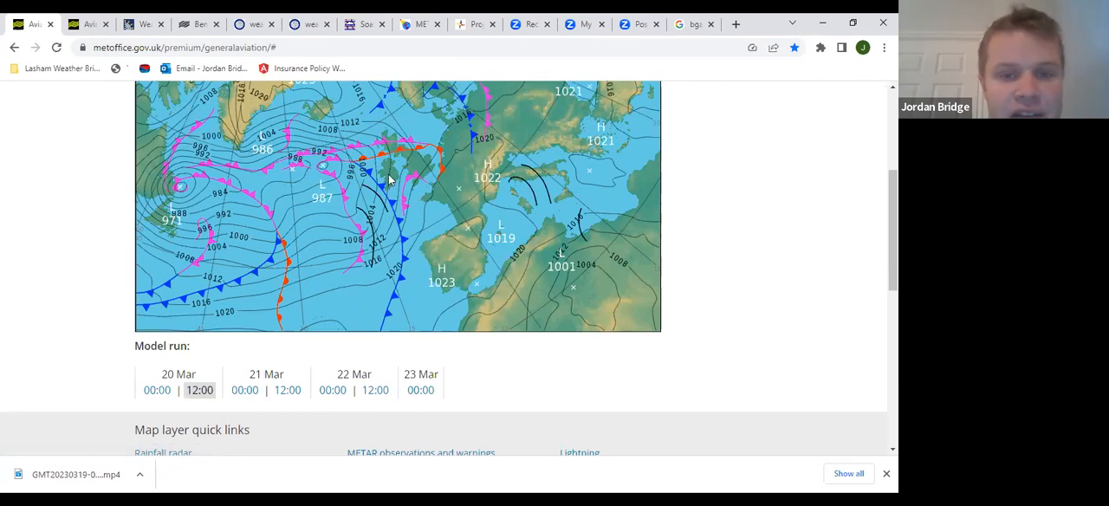
{"action": "mouse_move", "coordinate": [416, 191]}
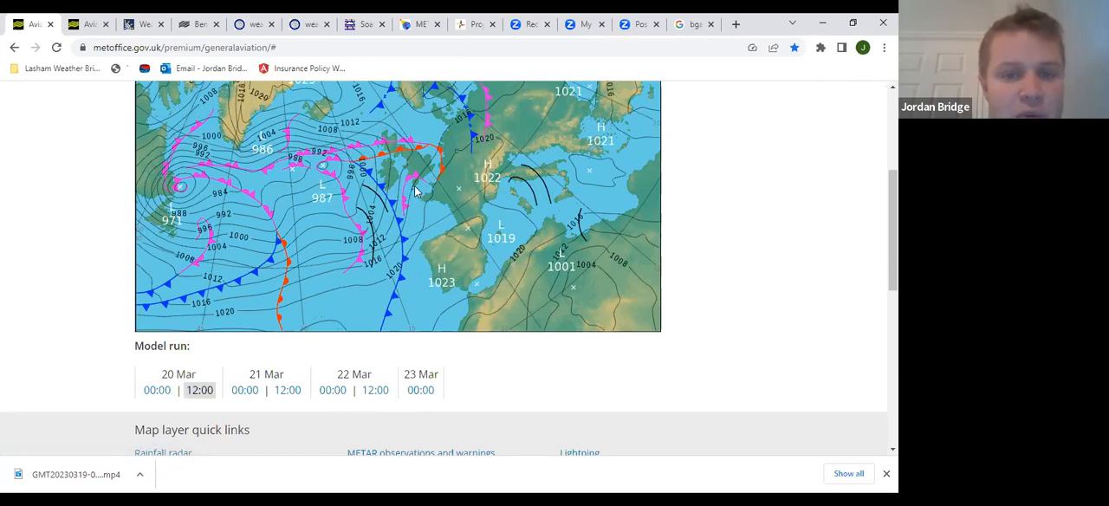
{"action": "mouse_move", "coordinate": [407, 182]}
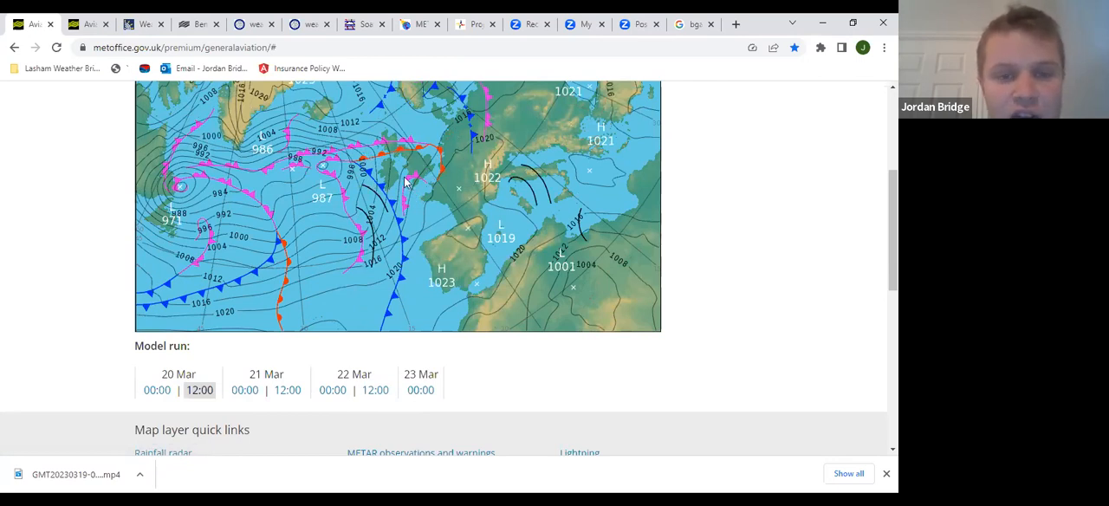
{"action": "mouse_move", "coordinate": [442, 164]}
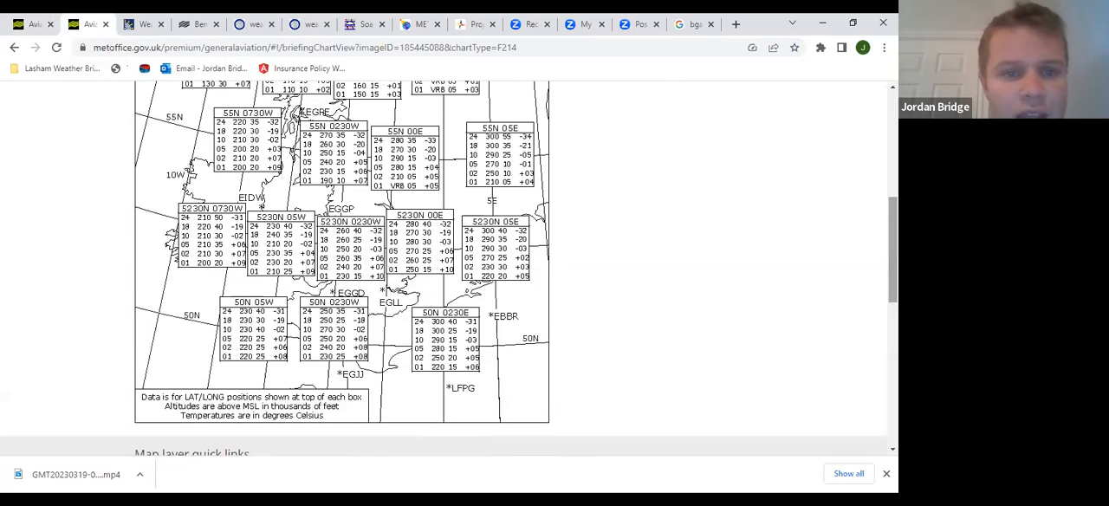
{"action": "mouse_move", "coordinate": [336, 320]}
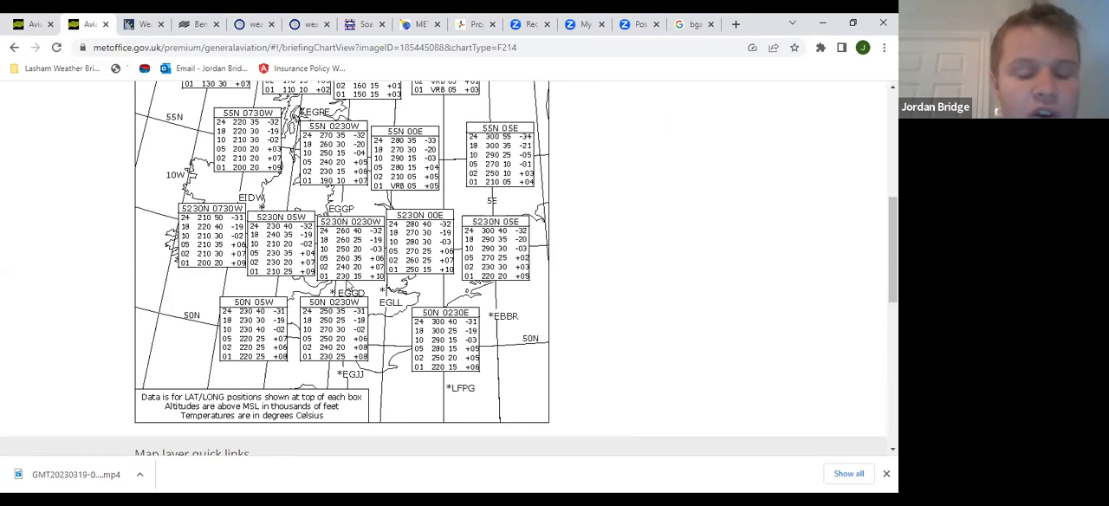
{"action": "mouse_move", "coordinate": [361, 288]}
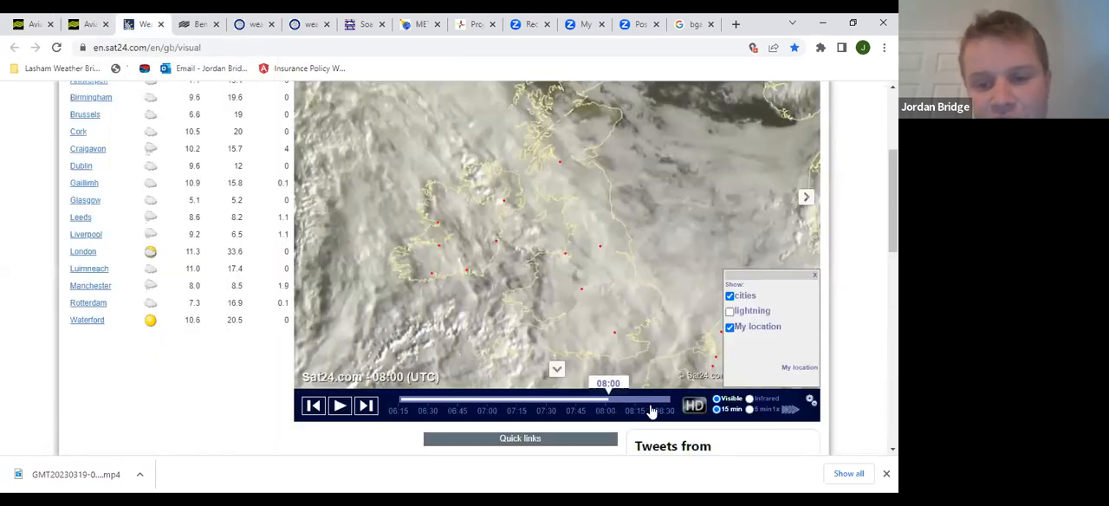
Play the Sat24 visible satellite loop to 08:30 UTC, then move to the Met Office hourly forecast
{"action": "left_click", "coordinate": [339, 405]}
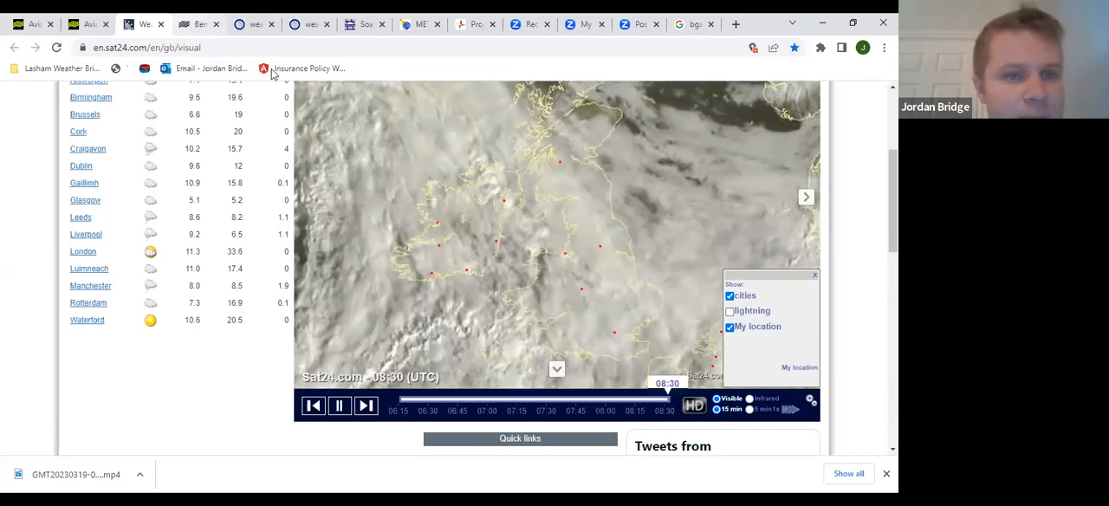
{"action": "left_click", "coordinate": [192, 24]}
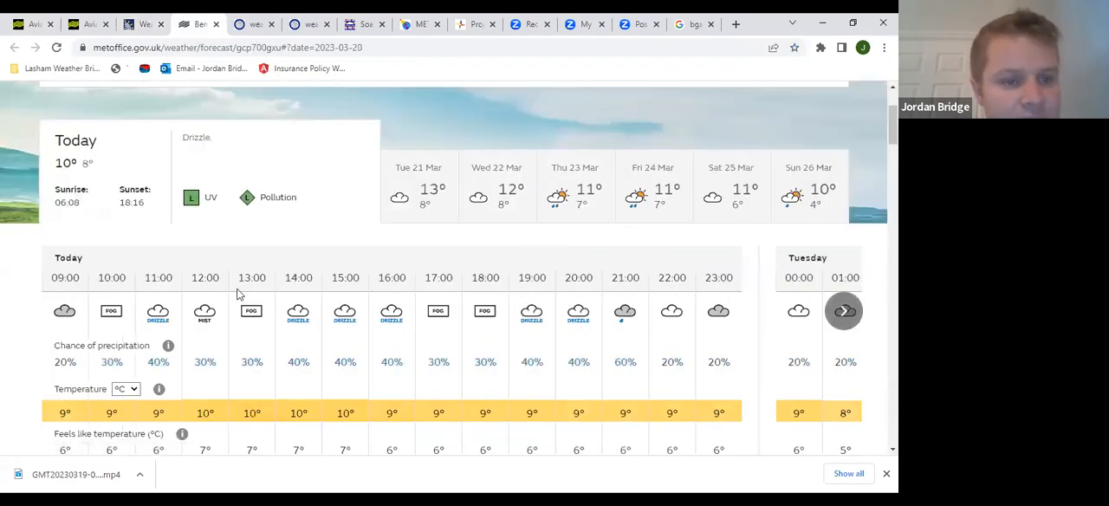
Review today's hourly wind, gusts and visibility, view the GFS UK chart, then go to the SoarMet webcam
{"action": "scroll", "scroll_direction": "down", "scroll_amount": 3}
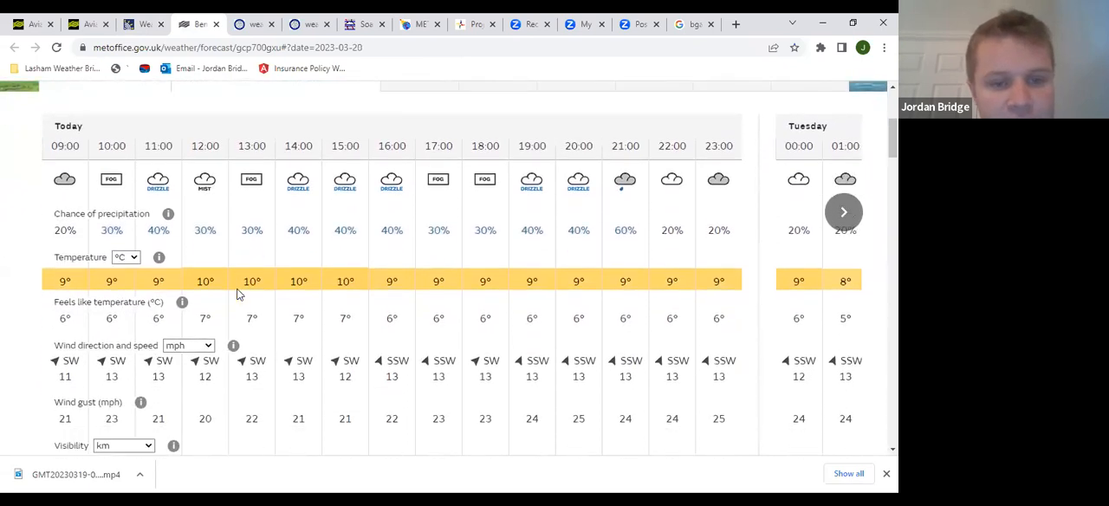
{"action": "scroll", "scroll_direction": "down", "scroll_amount": 3}
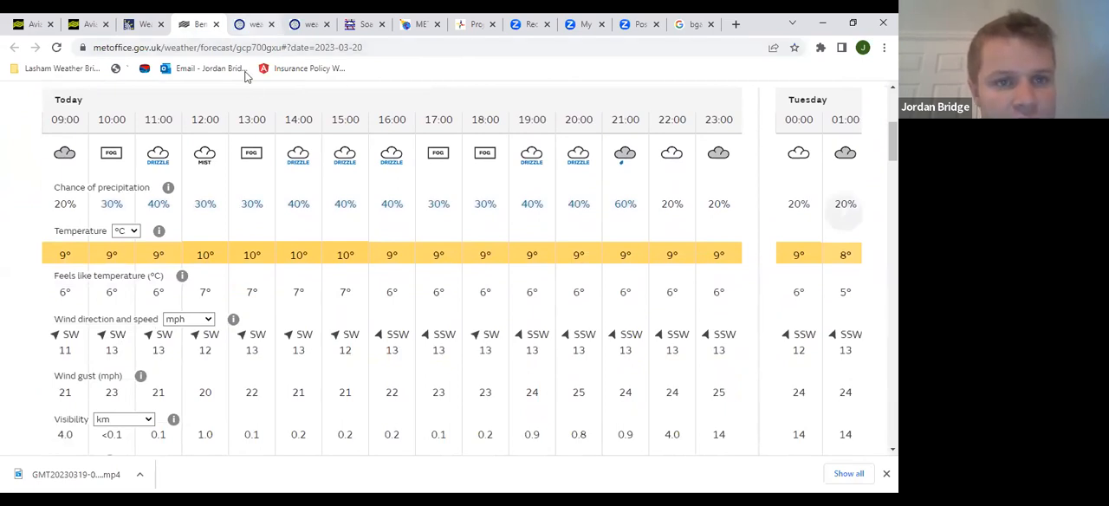
{"action": "left_click", "coordinate": [251, 24]}
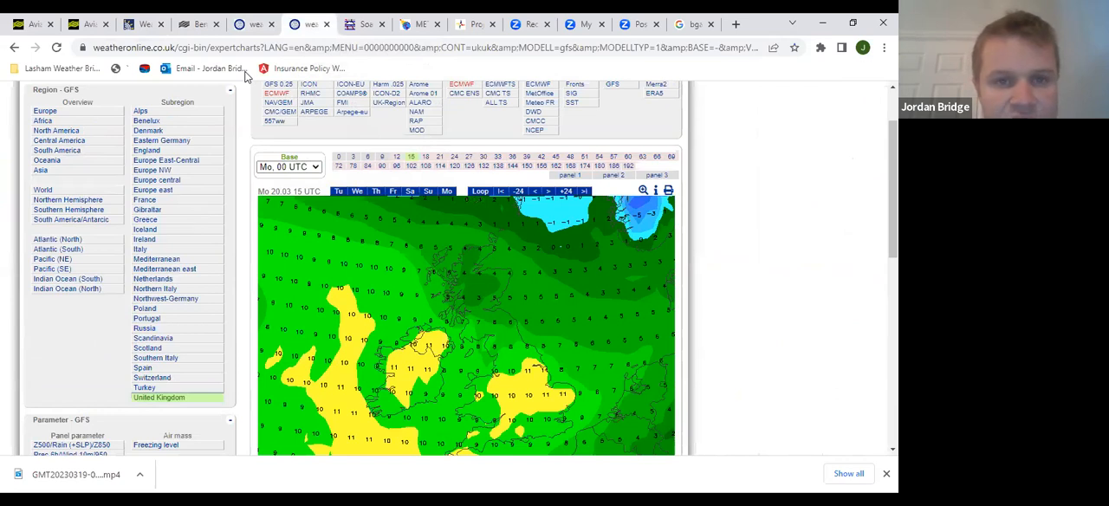
{"action": "left_click", "coordinate": [364, 25]}
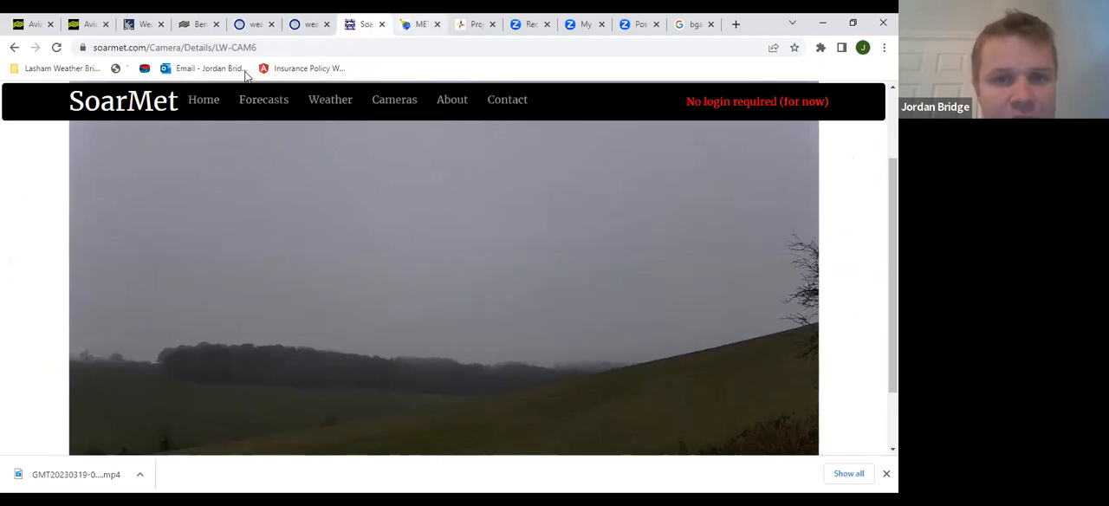
Note the misty webcam view and move on to the Allmetsat METAR/TAF page for EGVO
{"action": "left_click", "coordinate": [419, 24]}
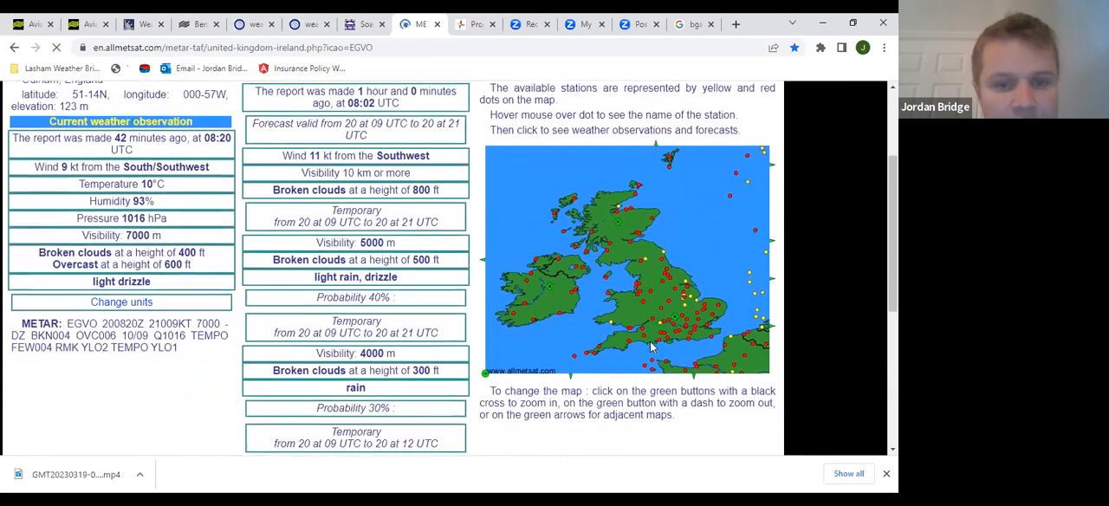
Read RAF Odiham's METAR and TAF: light drizzle, 7000 m visibility, broken cloud at 400 ft
{"action": "scroll", "scroll_direction": "down", "scroll_amount": 3}
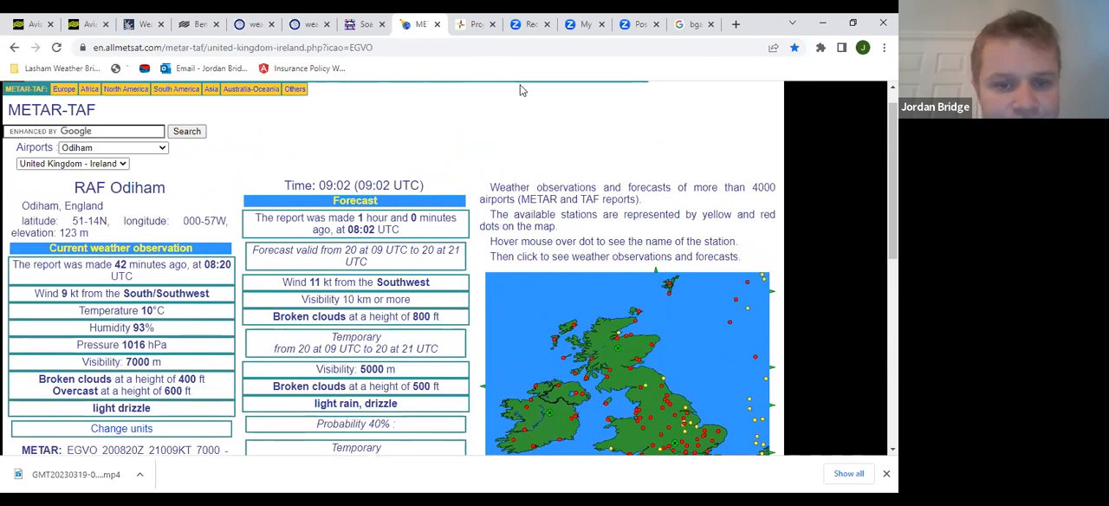
{"action": "mouse_move", "coordinate": [505, 73]}
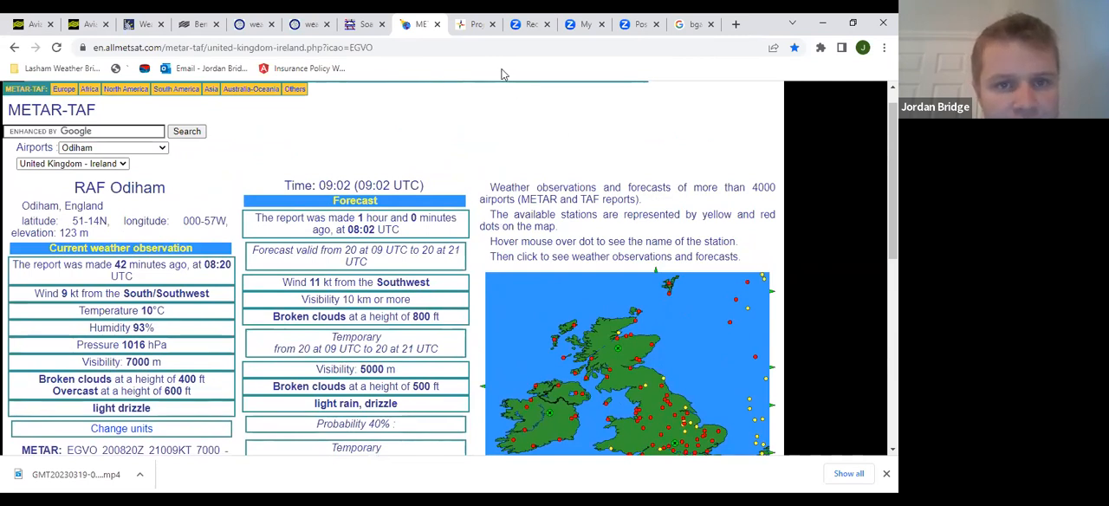